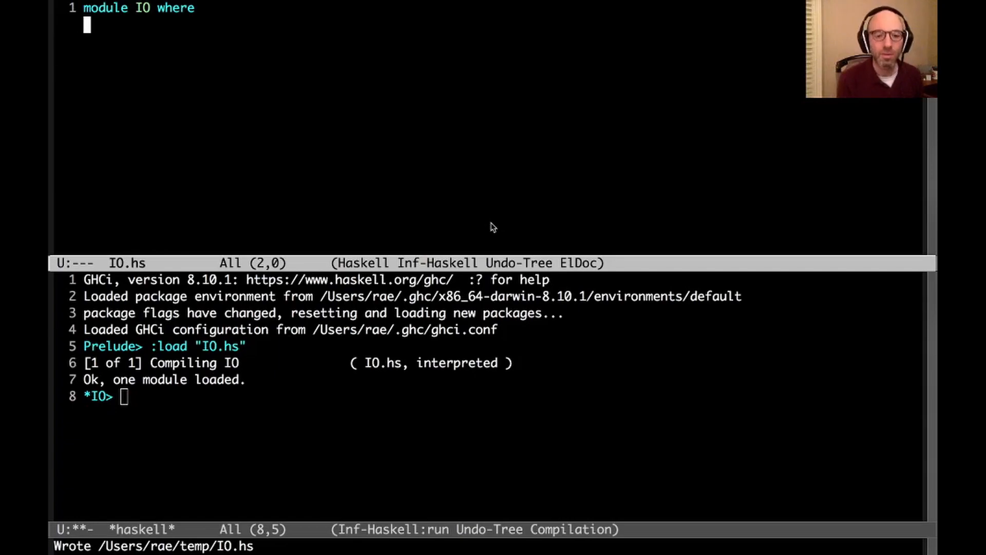
Step: Rgrep the GHC libraries for "newtype IO" and scroll through the *grep* matches
text(new)
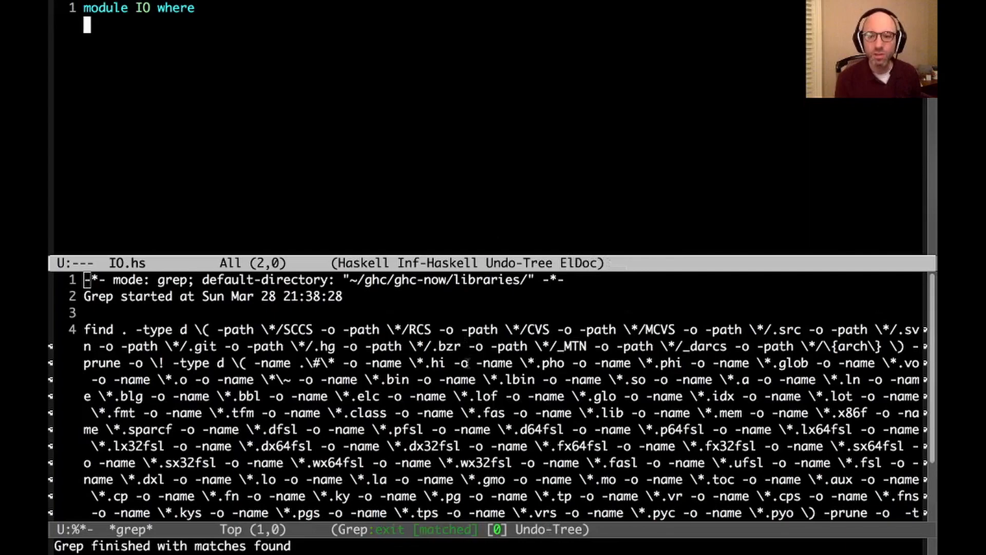
scroll(down, 3)
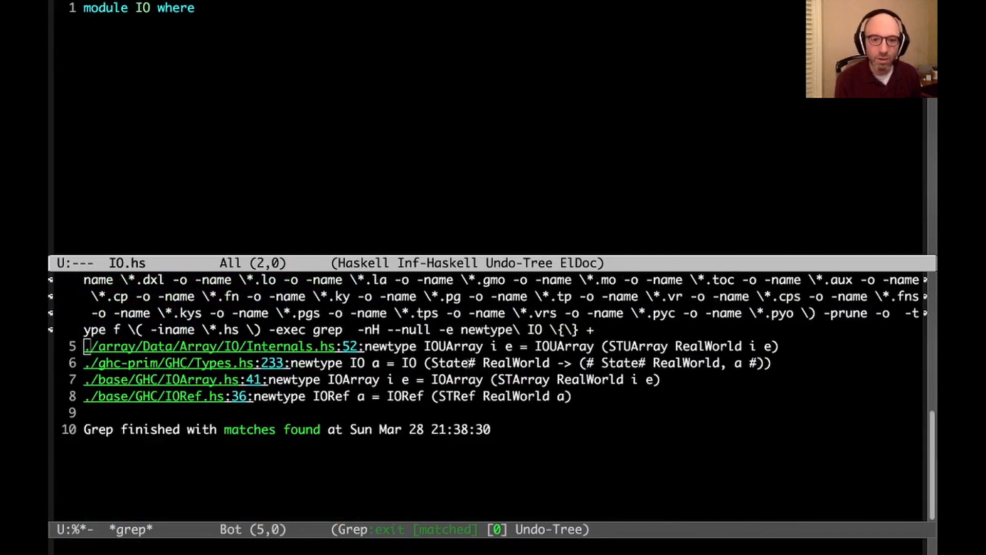
click(182, 362)
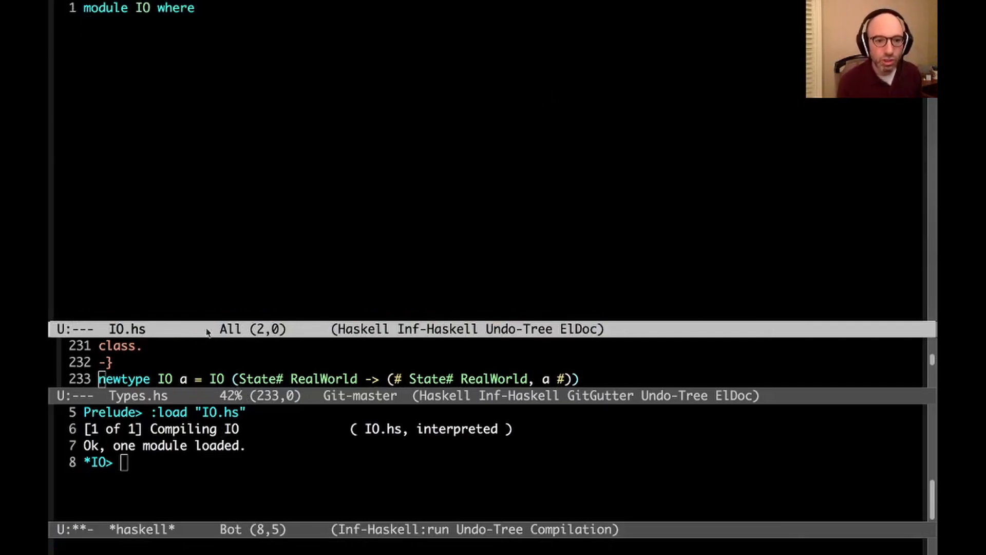
Step: Add 'import GHC.Types (IO(..))' and 'main :: IO ()' running putStrLn "hello"
text(import GHC)
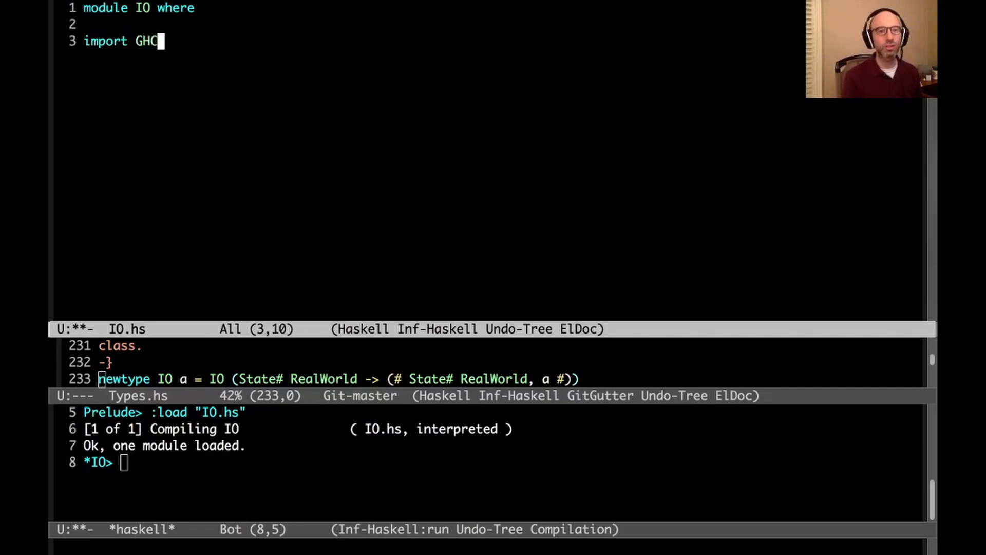
text(.Types ( IO(..))
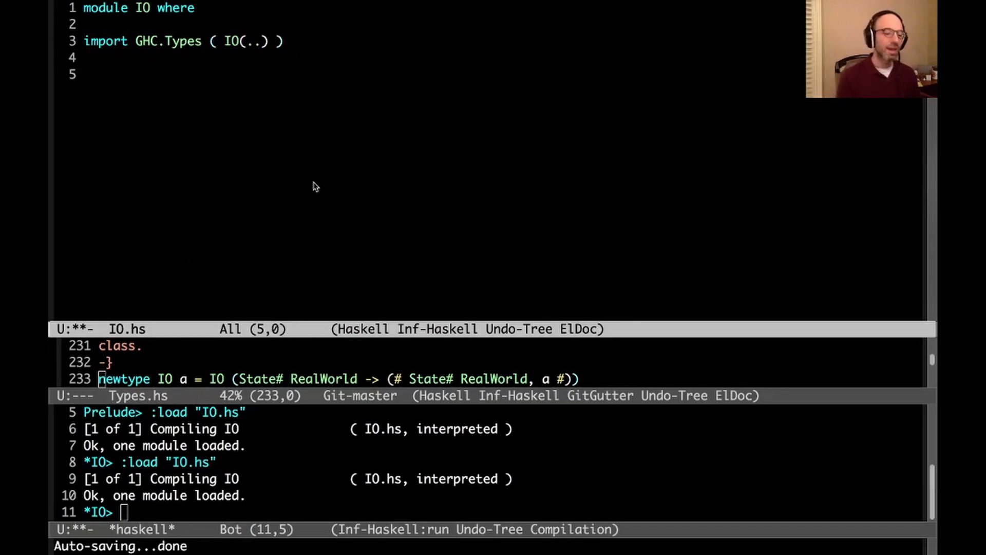
text(ma)
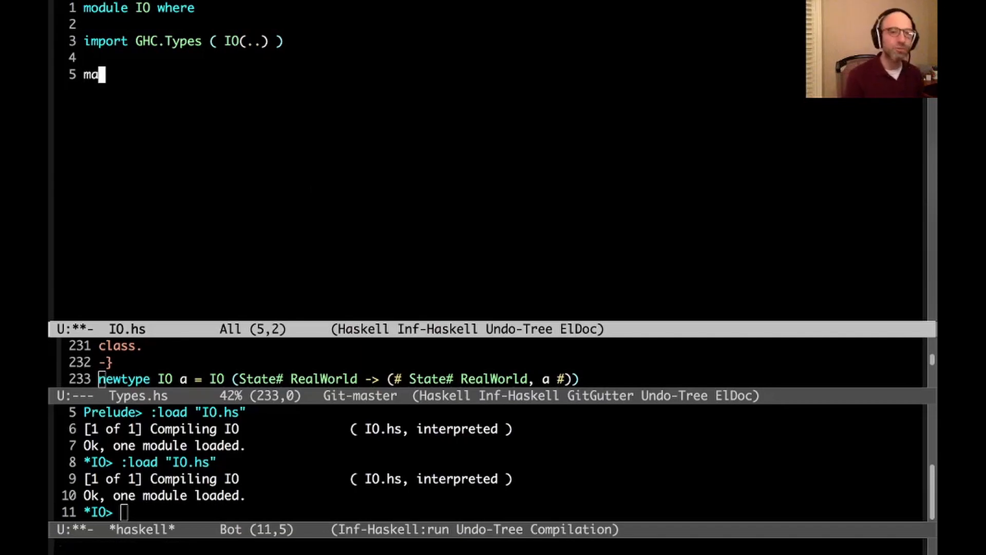
text(in :: IO)
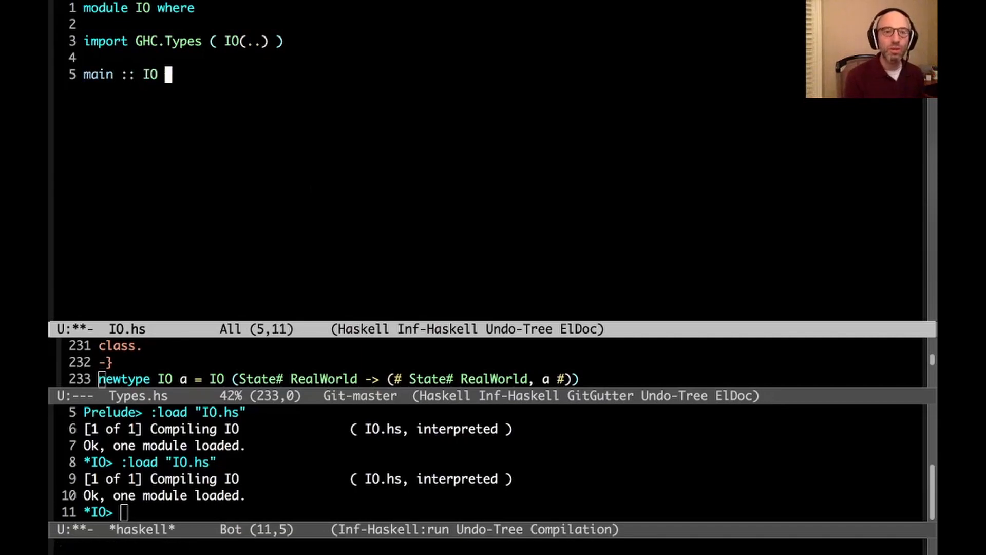
text(())
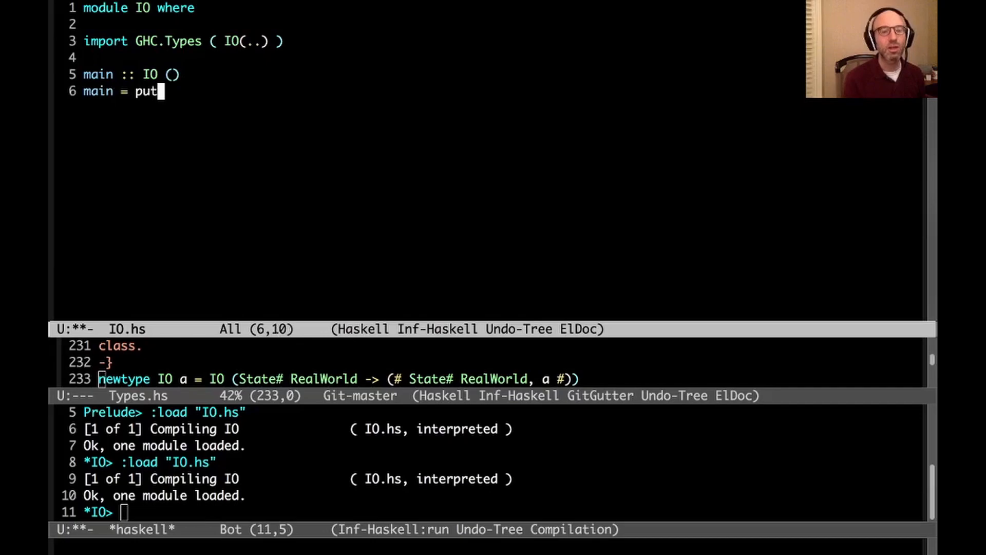
text(StrLn "he)
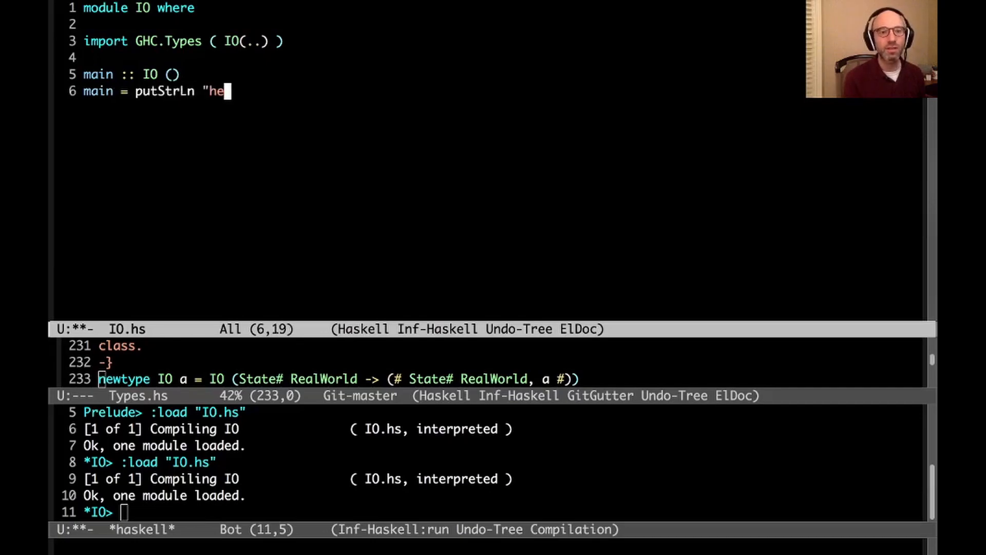
text(llo")
click(489, 512)
text(main)
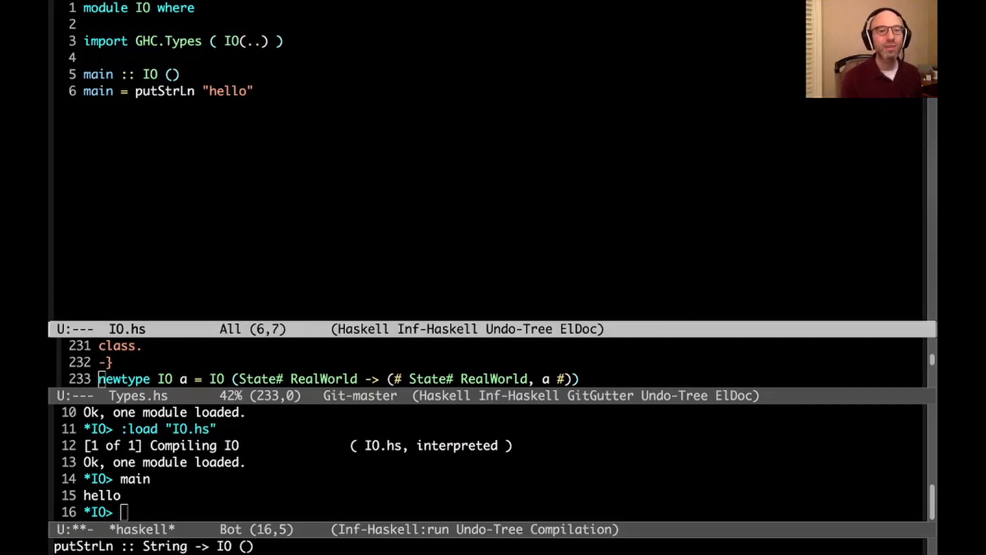
Step: Rewrite main as IO $ \ realWorld -> case putStrLn "hello" of IO fun -> fun realWorld
text(IO)
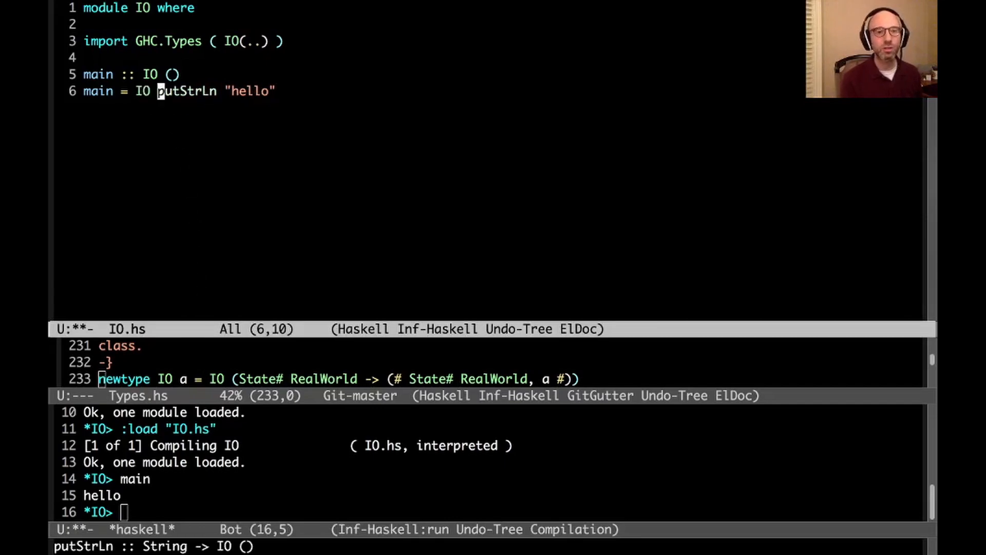
text($ \)
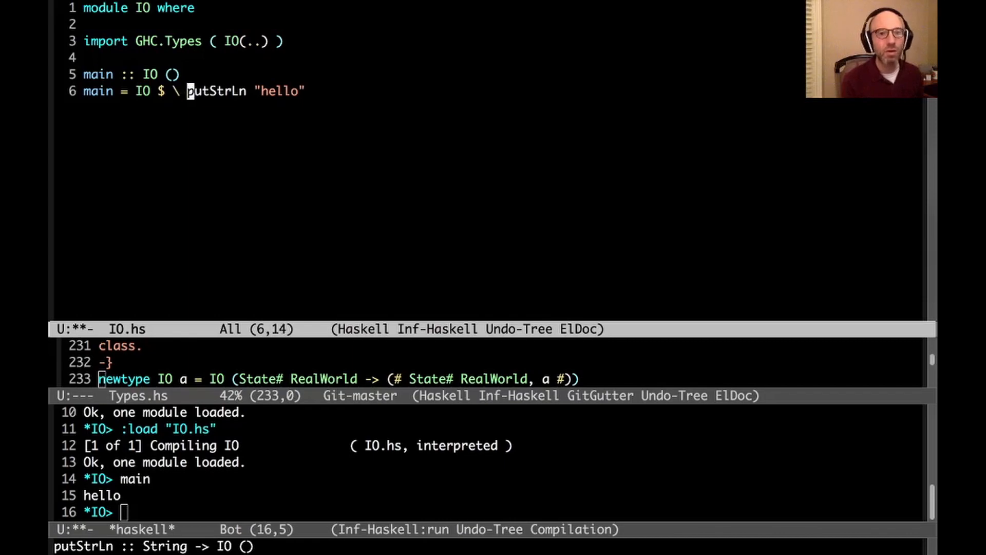
text(realWorld ->)
text(-- putStrLn :: String ->)
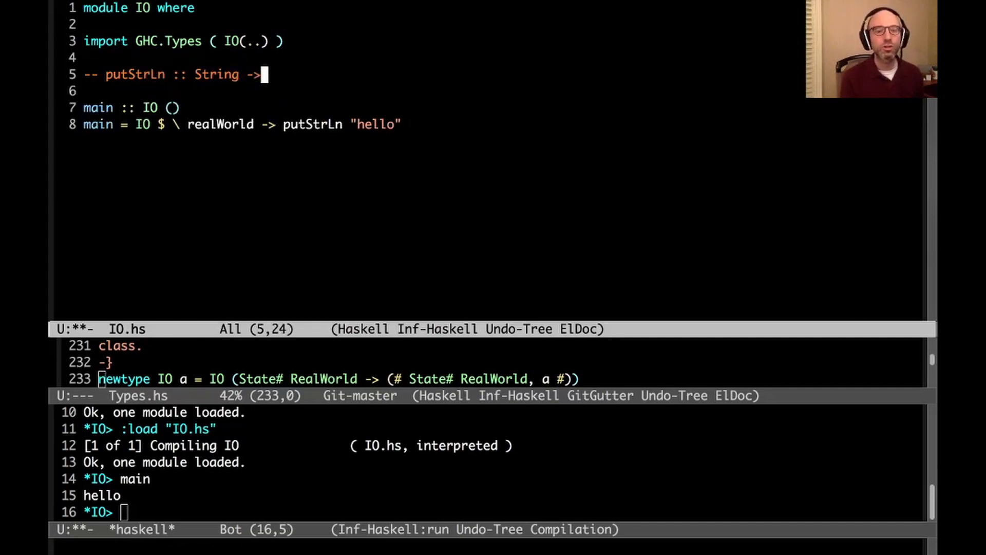
text(IO ())
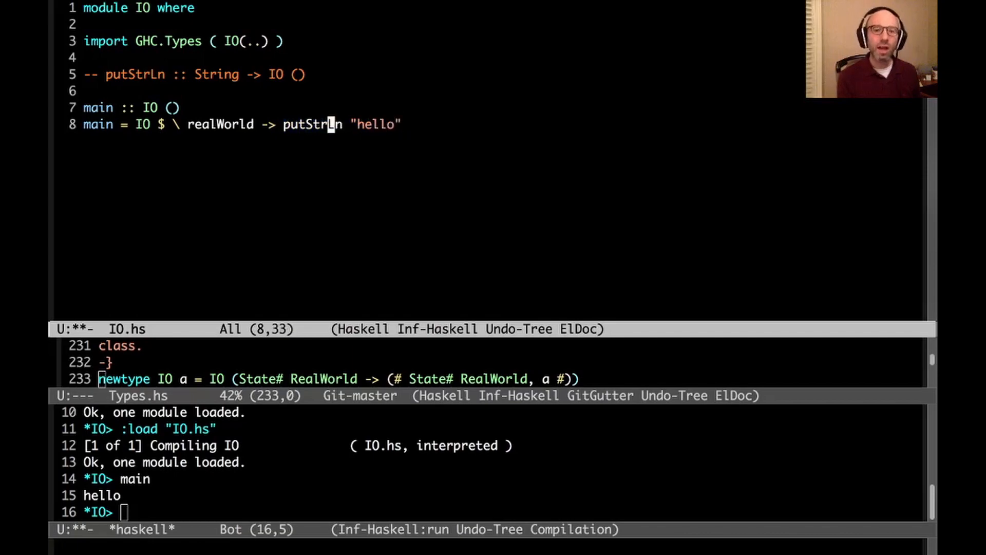
mouse_move(287, 124)
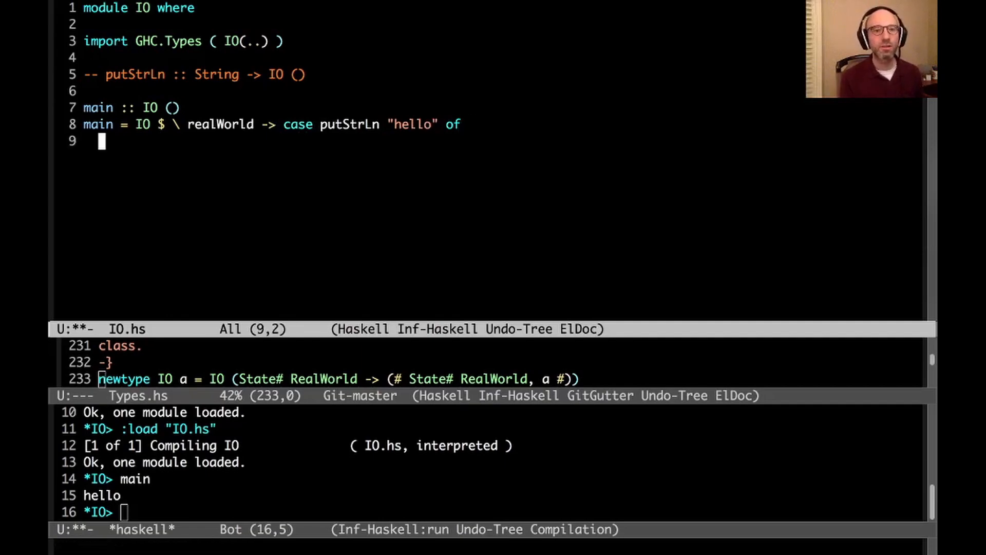
key(Return)
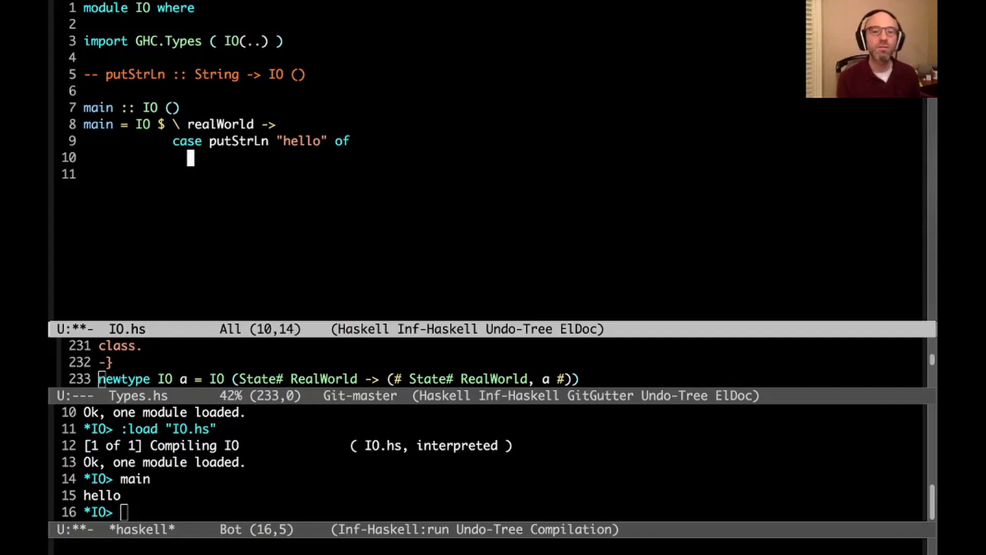
text(IO fun -> fun realWorld)
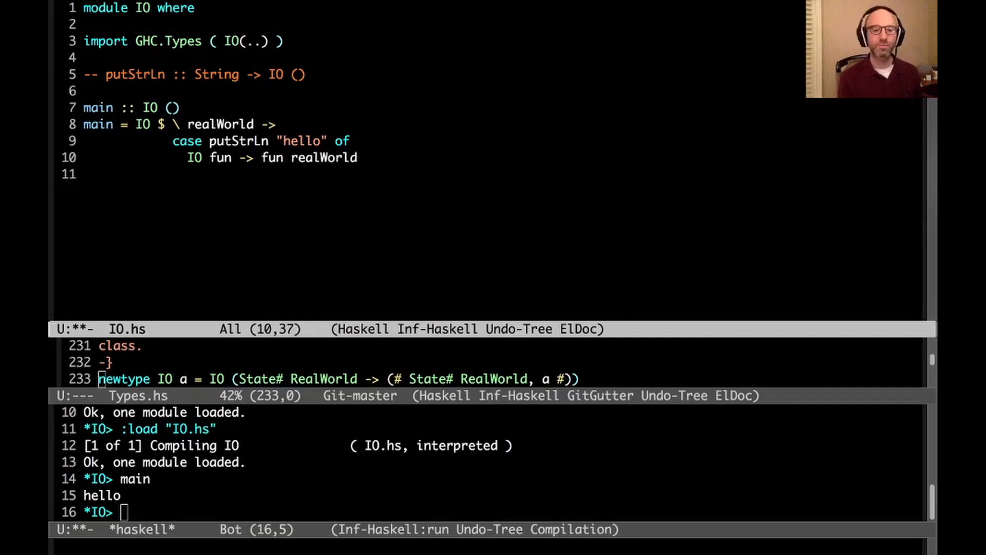
mouse_move(300, 207)
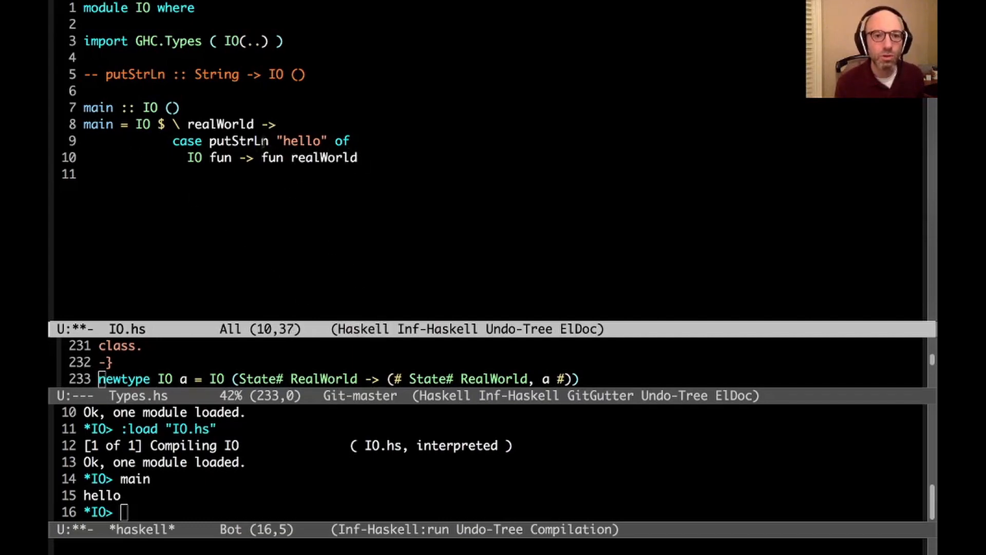
Step: Reload IO.hs in GHCi and run main, which still prints hello
click(169, 124)
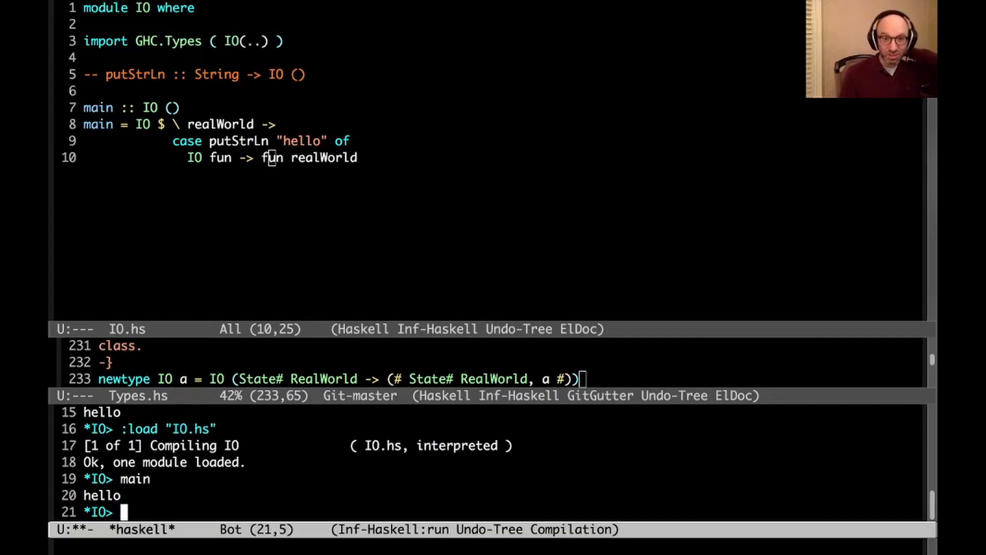
mouse_move(494, 74)
text(_)
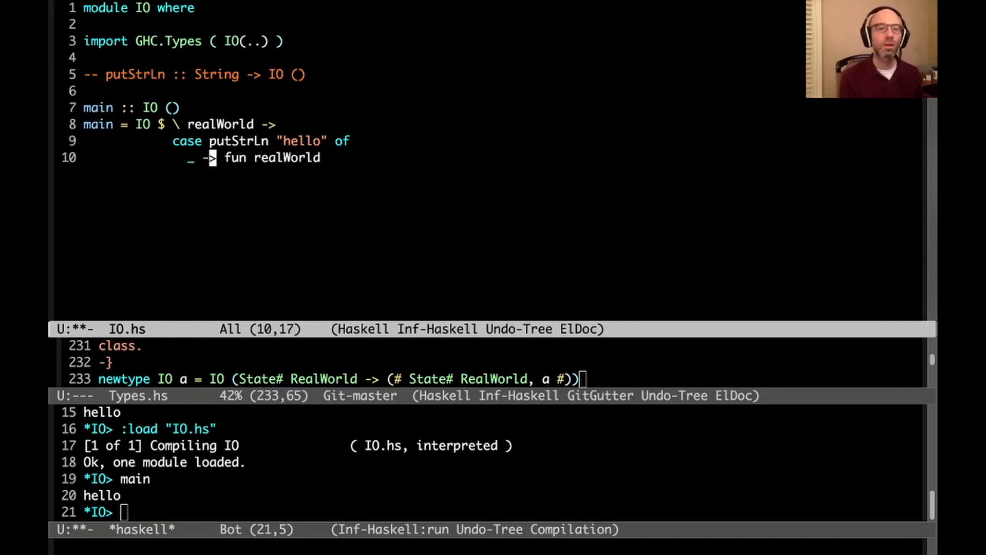
Step: Add 'case putStrLn "goodbye" of IO fun -> fun realWorld' after the hello match
text(case p)
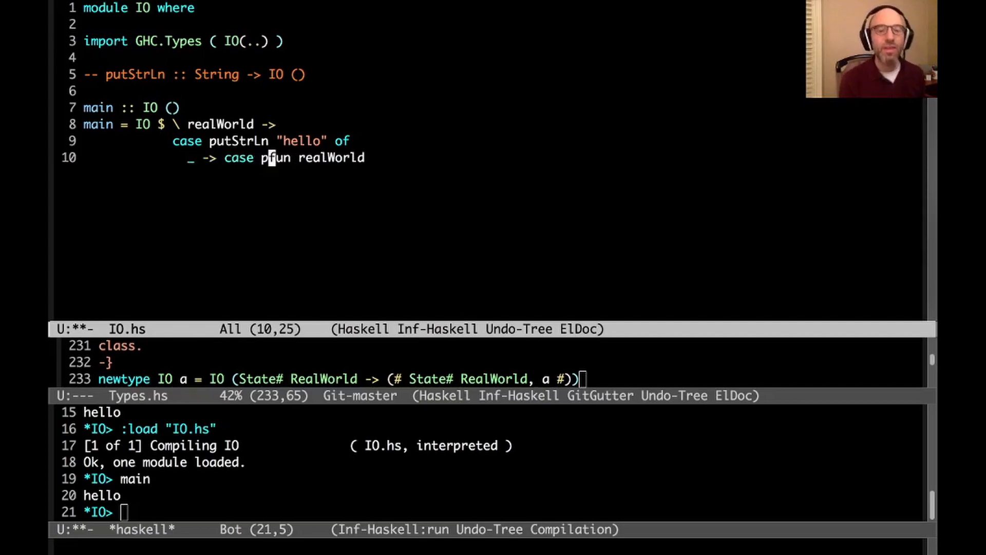
text(utStrLn ")
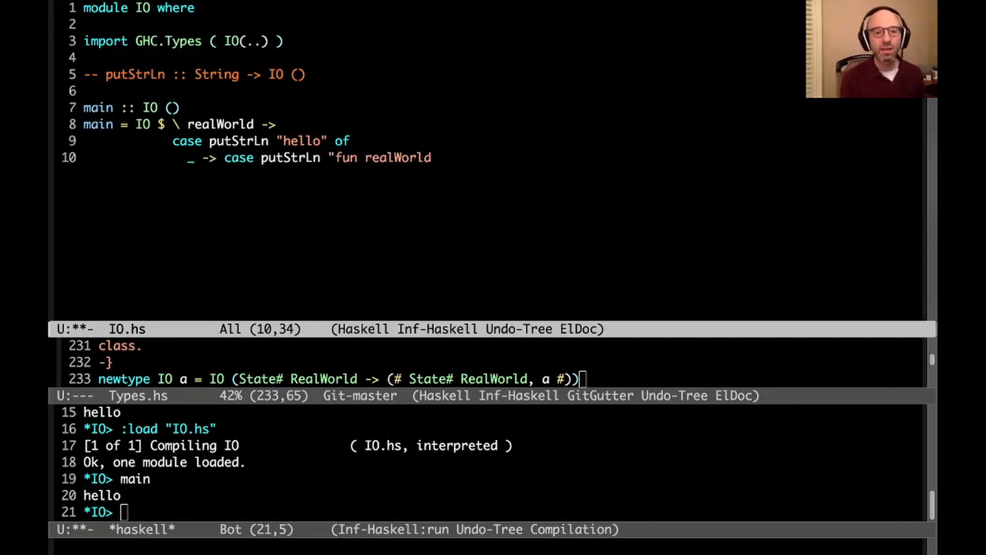
text(goodbye)
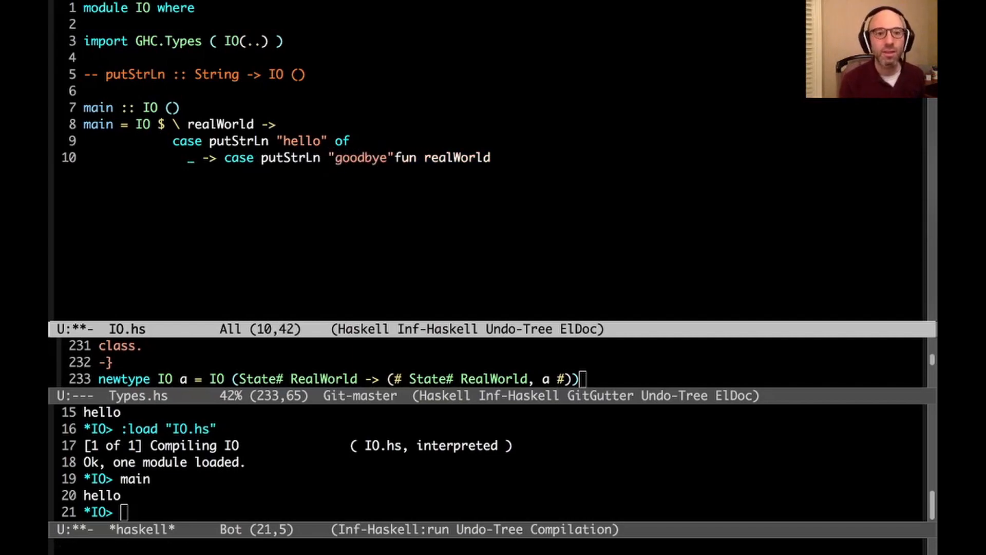
key(Return)
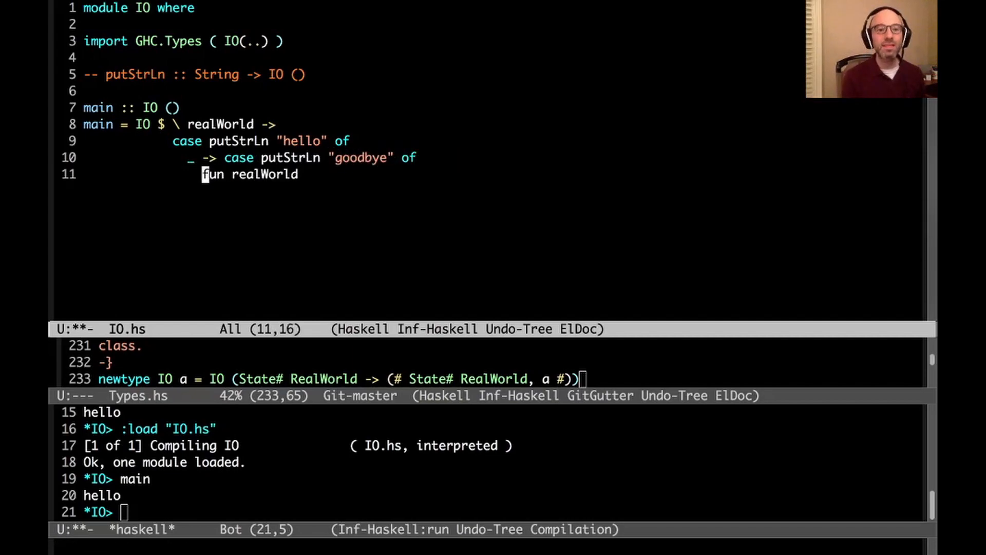
text(IO)
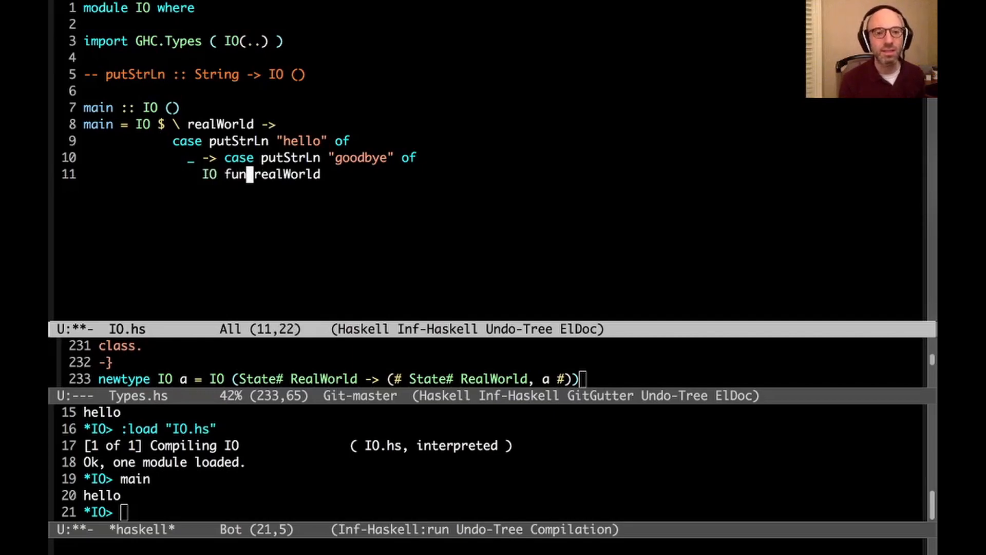
text(-> fun)
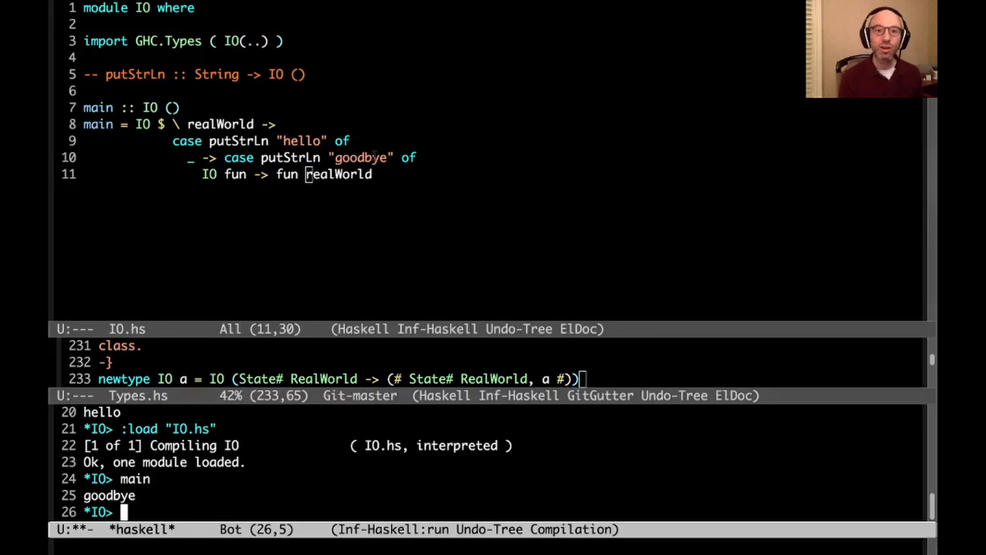
click(191, 157)
text(!)
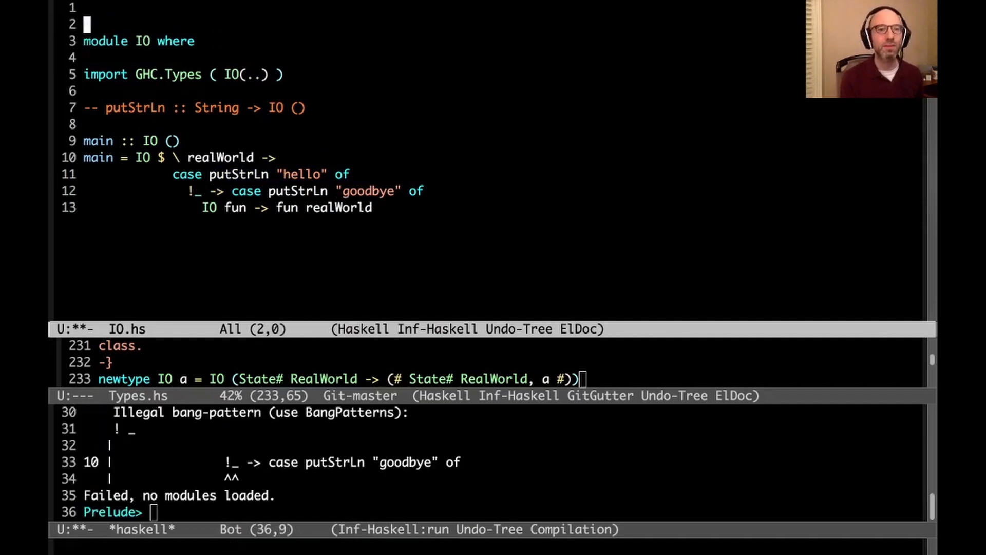
Step: Add a {-# LANGUAGE BangPatterns #-} pragma to IO.hs, reload, and run main
text({-# LANGUAGE BangPatterns #-)
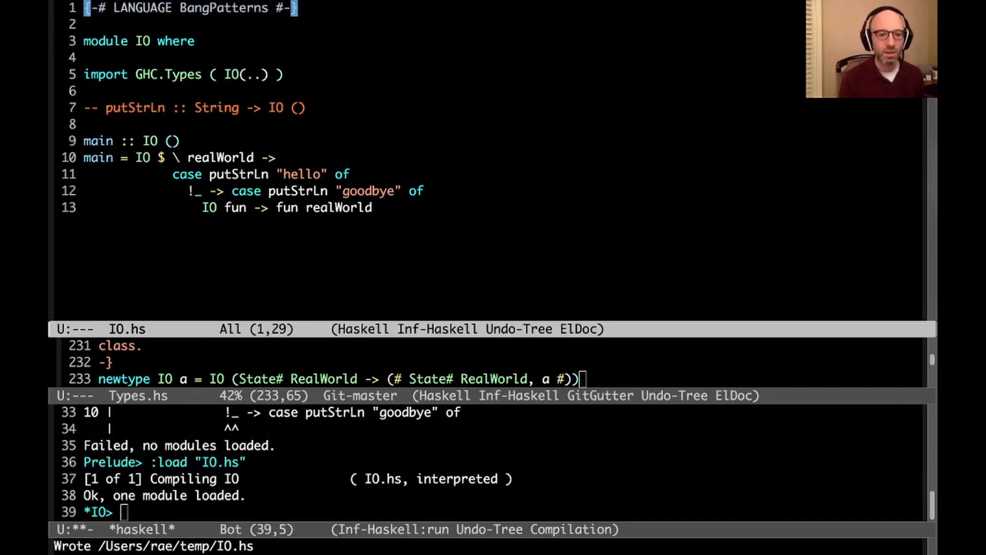
text(main)
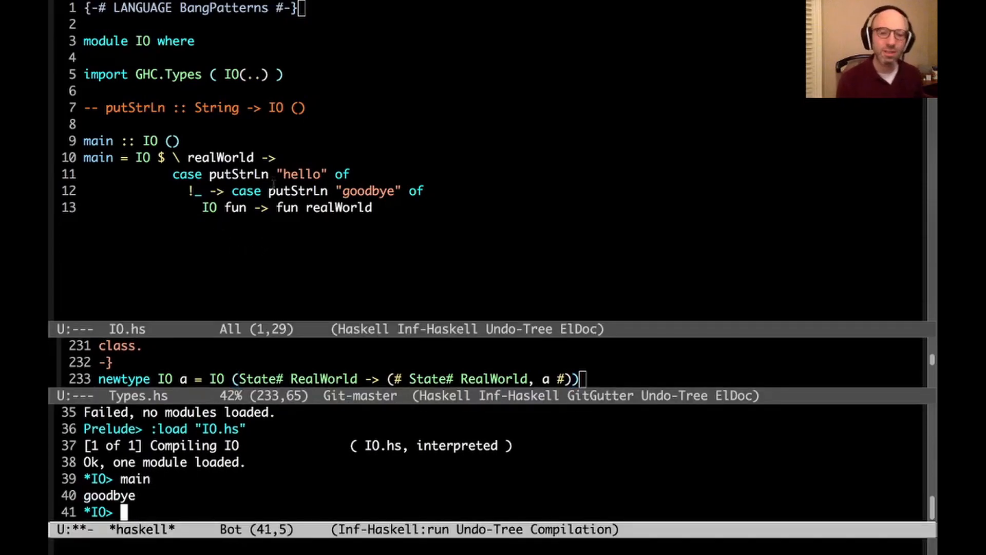
mouse_move(297, 238)
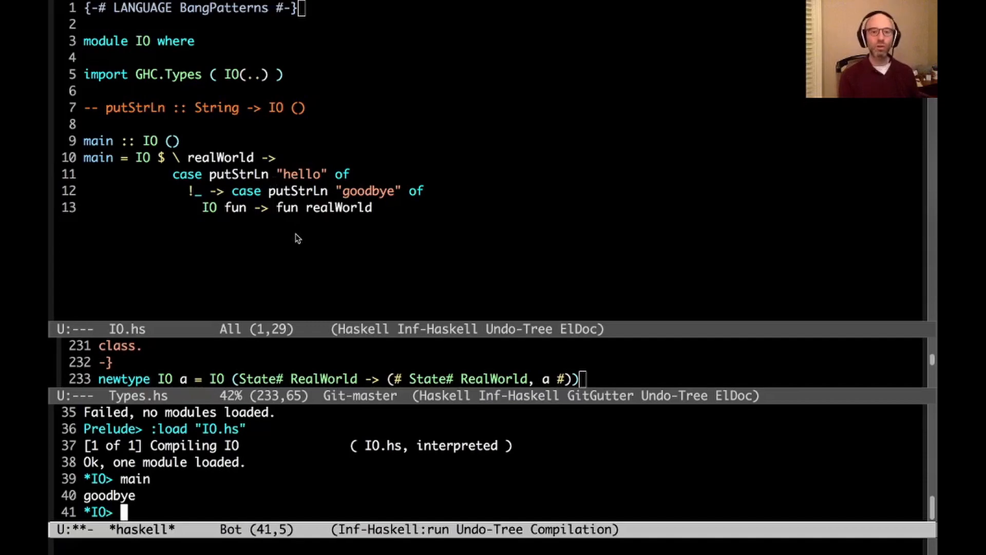
click(195, 191)
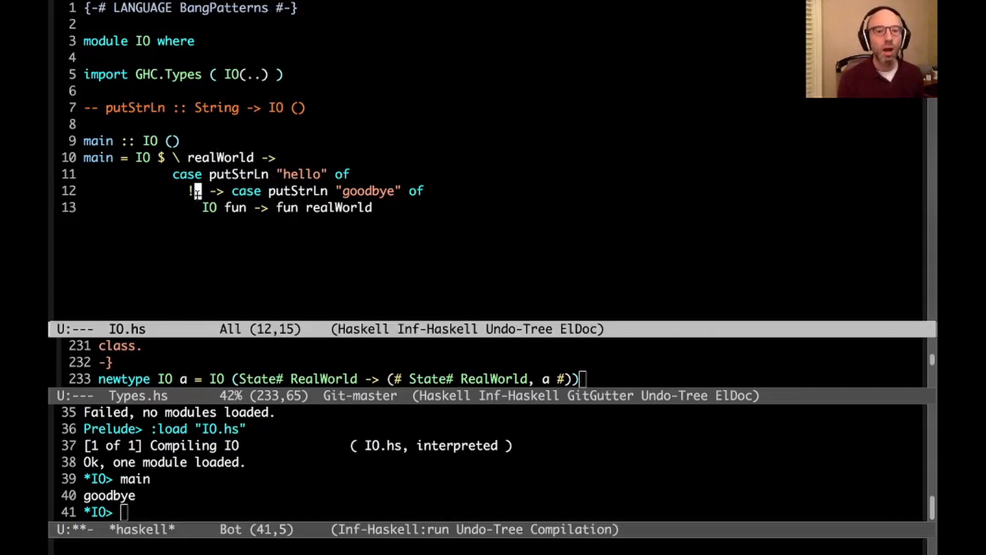
Step: Write 'case fun2 realWorld of (# realWorld', _ #) -> fun1 realWorld'' using fun1 and fun2
text(fun1)
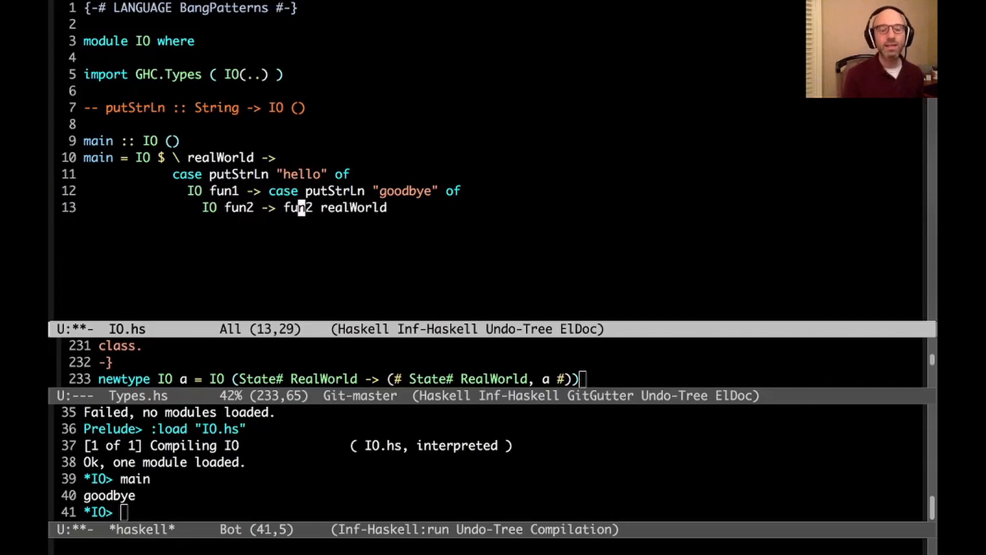
text(case)
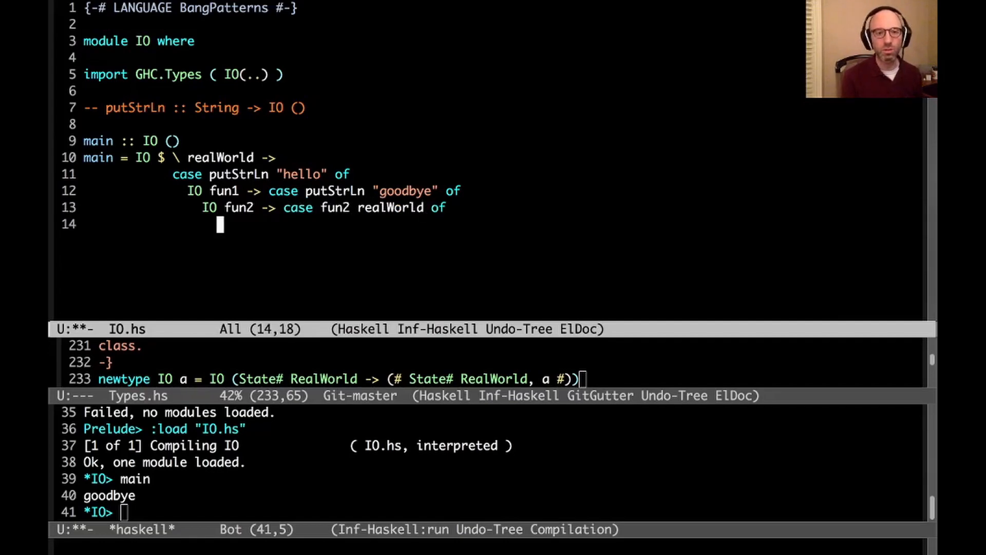
text((# r)
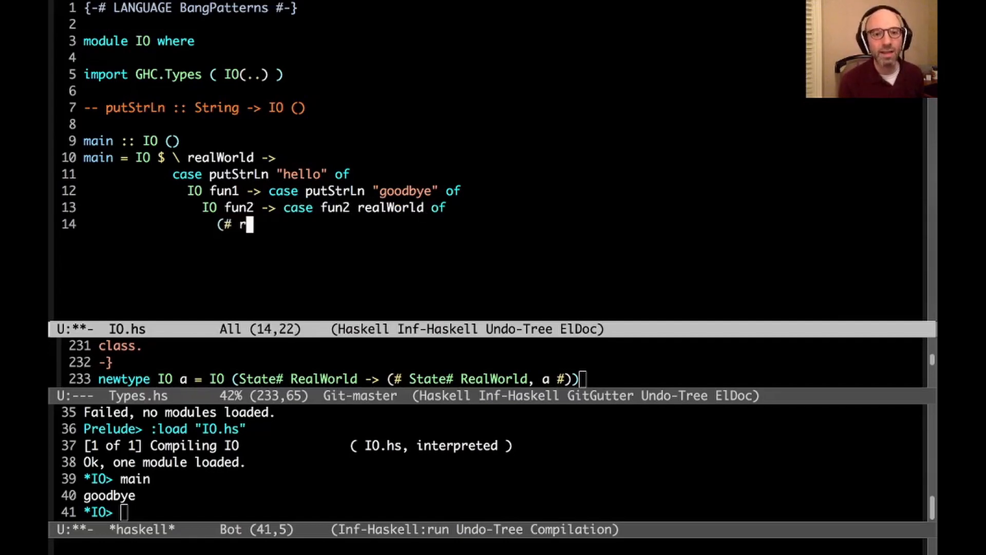
text(ealWorld',)
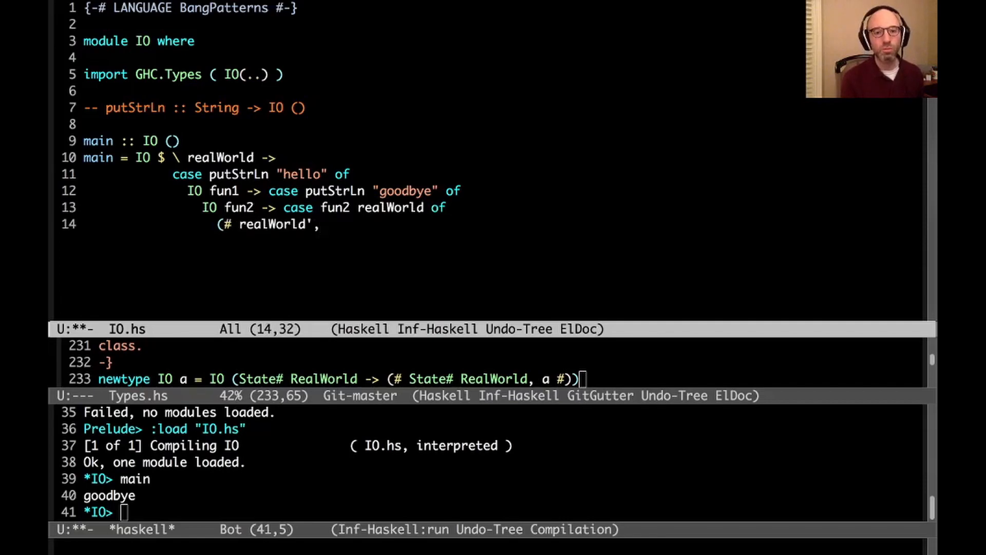
text(_ #) -> fun1)
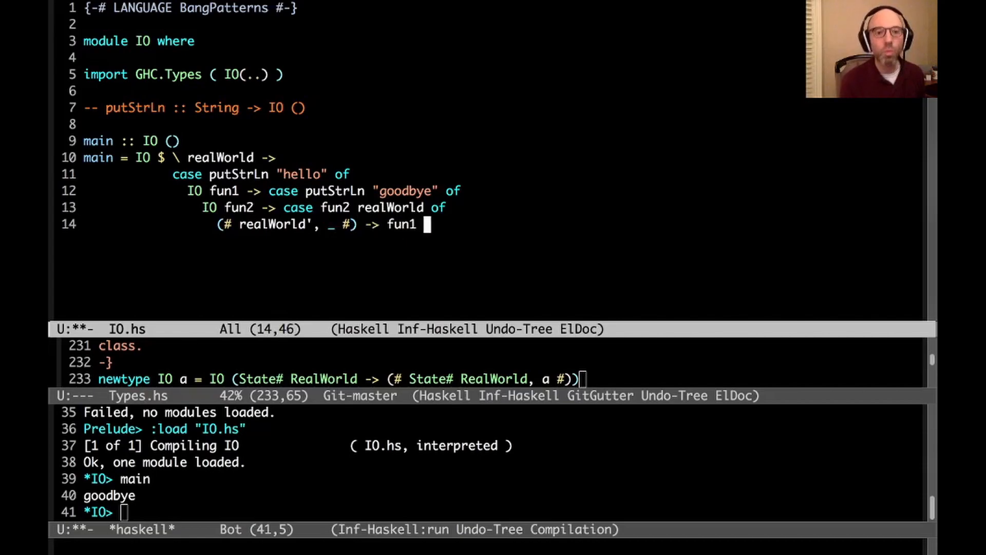
text(realWorld')
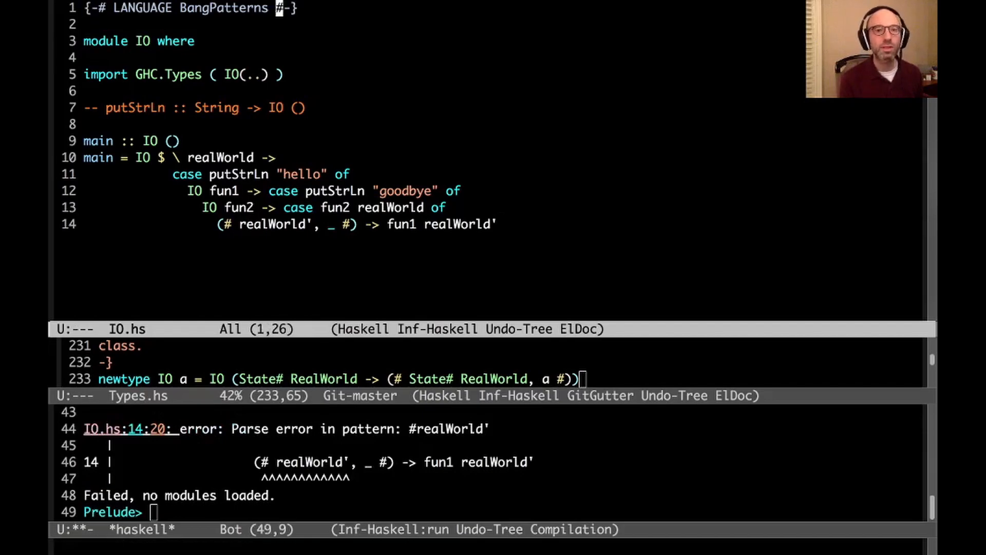
Step: Append UnboxedTuples to the LANGUAGE pragma, run :load "IO.hs", then main
text(, UnboxedTuples)
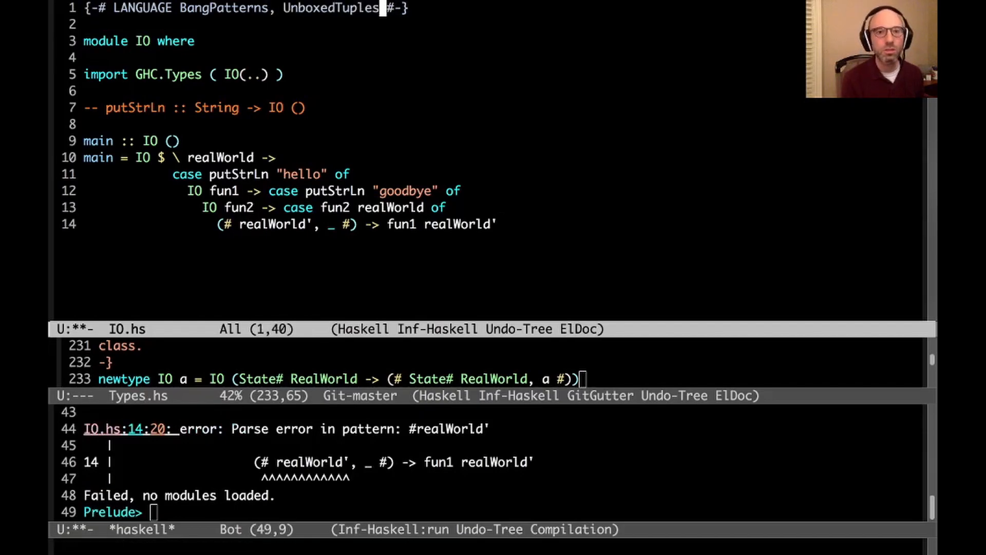
text(:load "IO.hs")
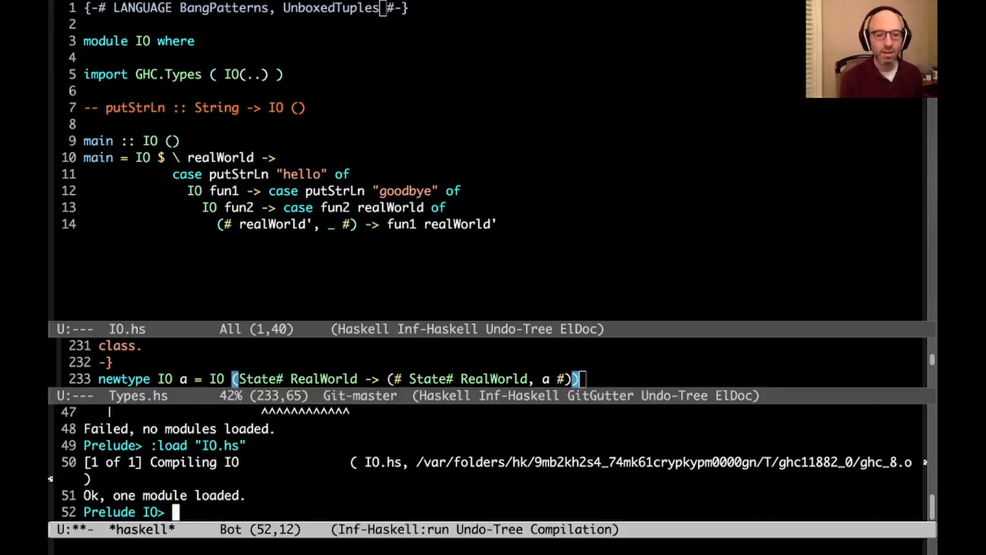
text(main)
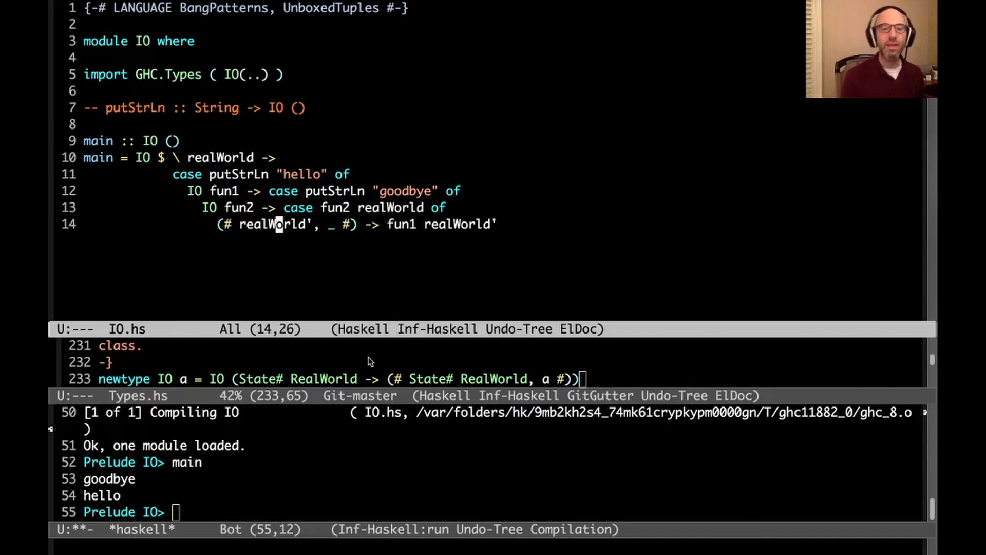
mouse_move(463, 204)
text(_)
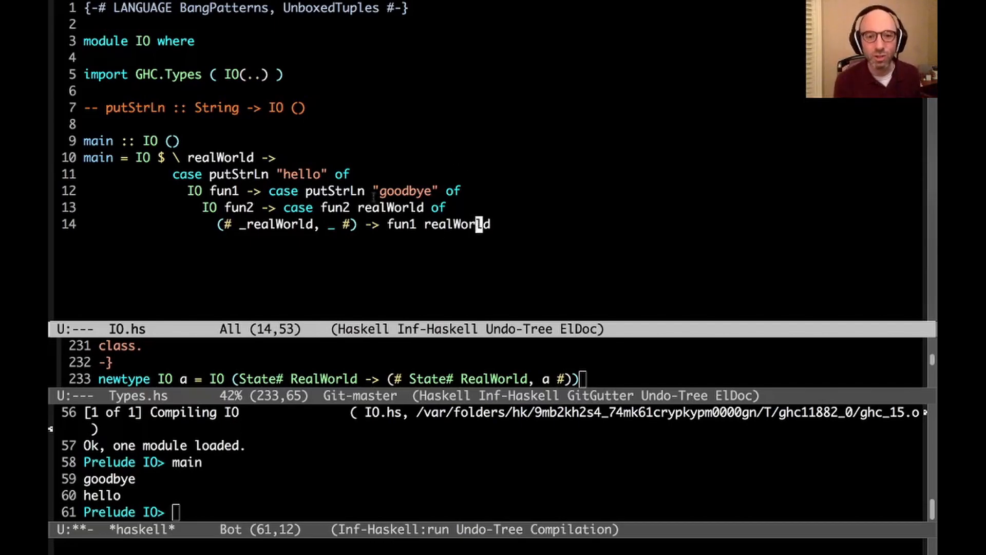
mouse_move(481, 209)
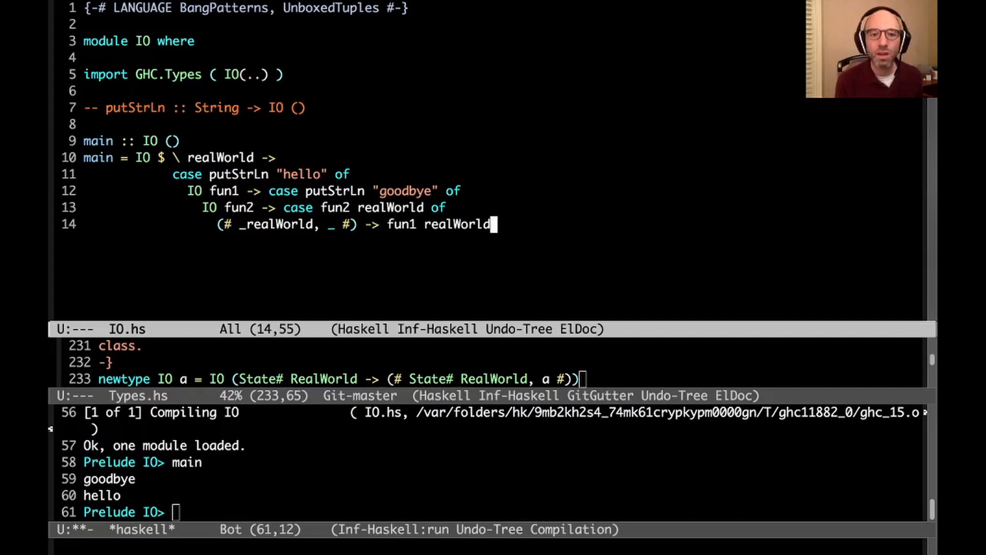
Step: Append `seq` fun1 realWorld to run fun1 on realWorld a second time
text(`seq`)
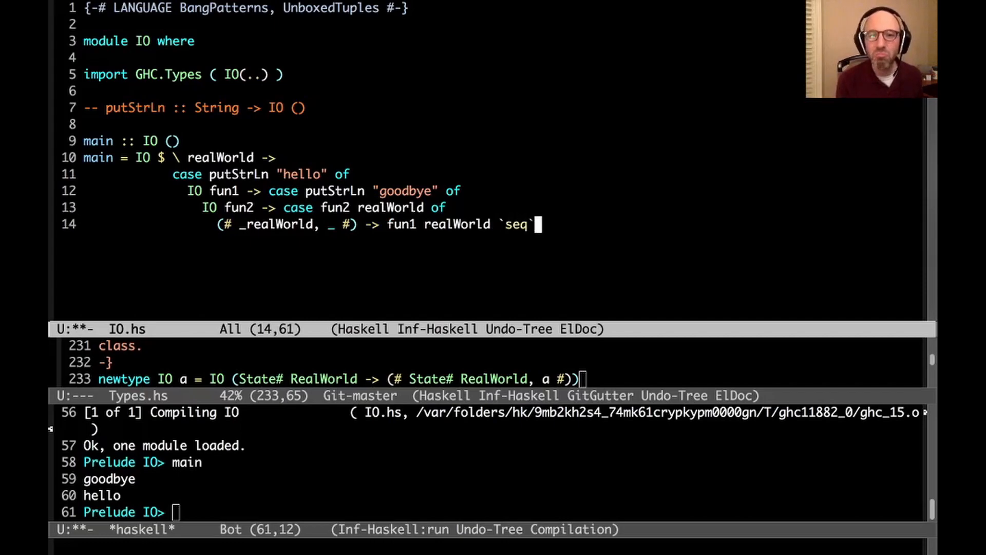
text(fun1 realW)
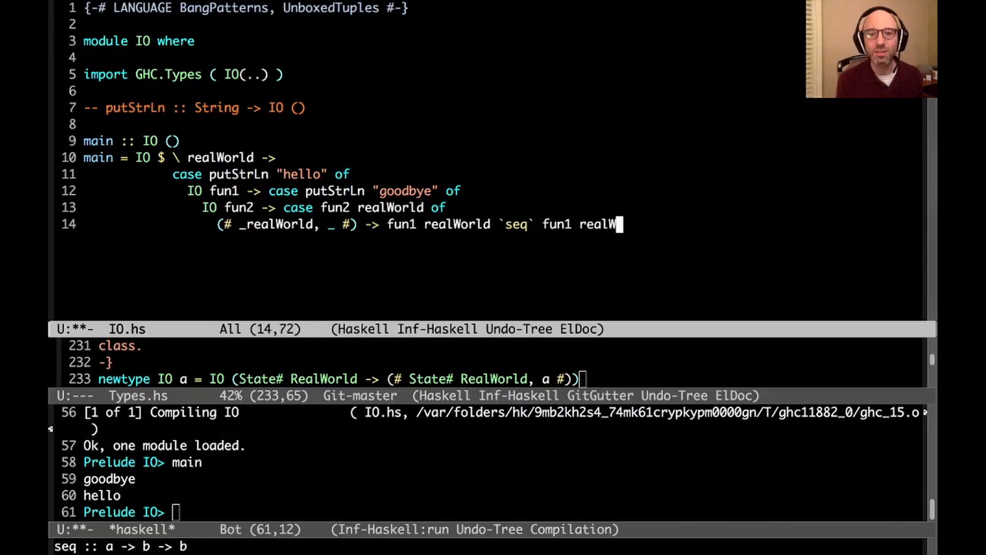
text(orld)
text((#)
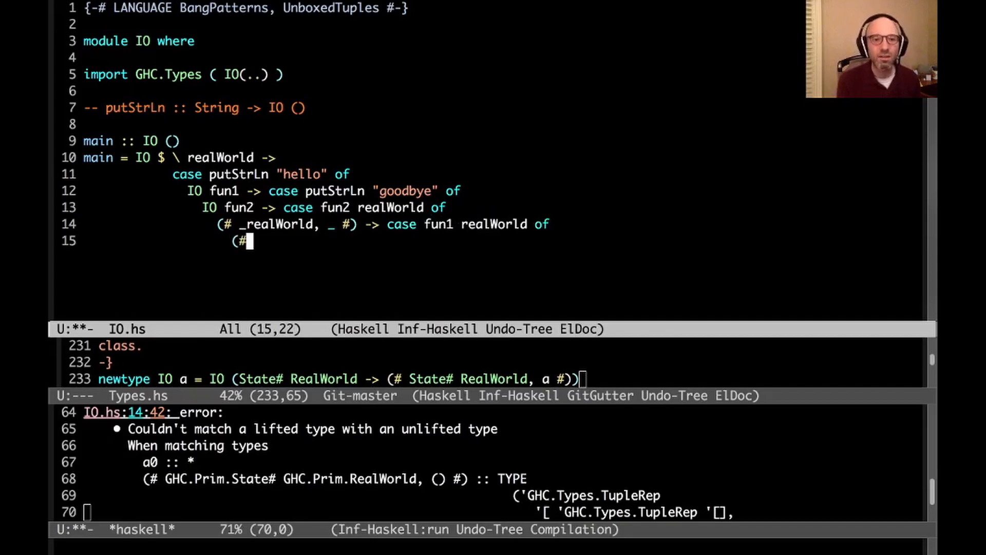
Step: Finish the case as '(# _, _ #) -> fun1 realWorld' to run hello twice
text(_, _ #) ->)
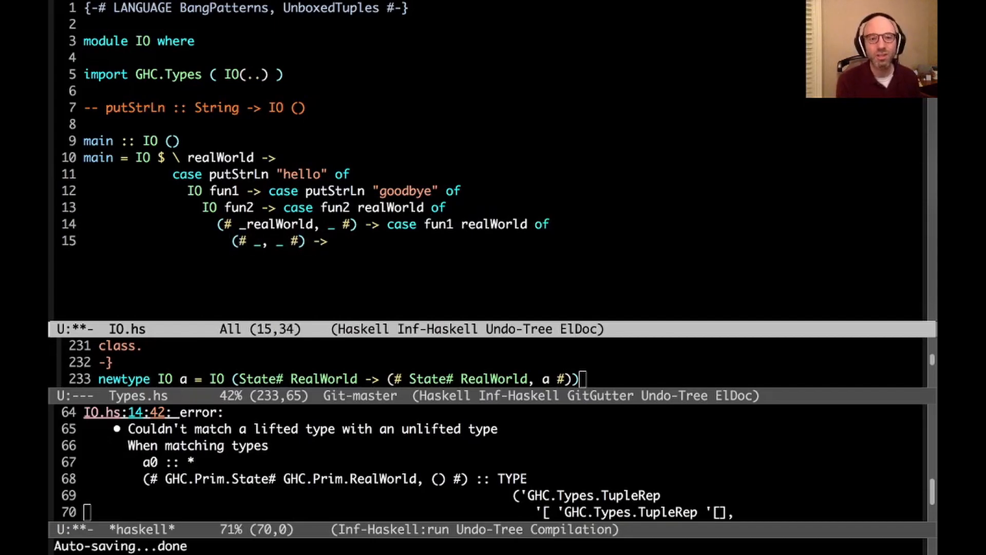
text(fun1 realWorld)
text(main)
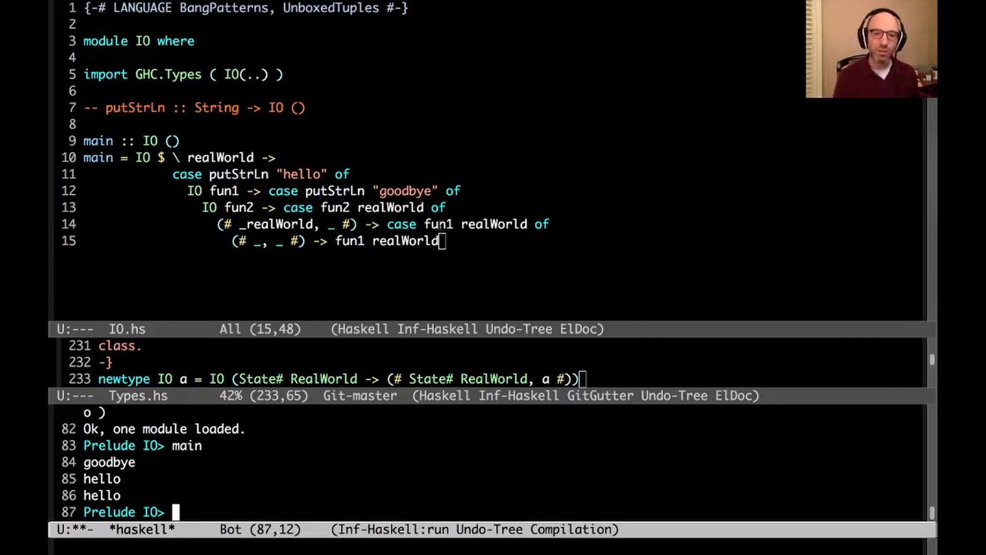
mouse_move(369, 298)
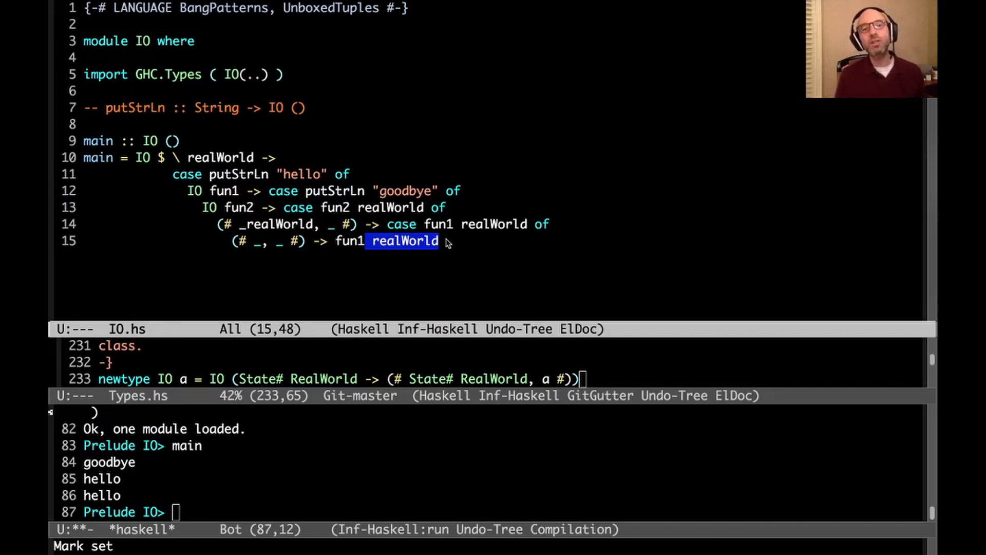
mouse_move(401, 171)
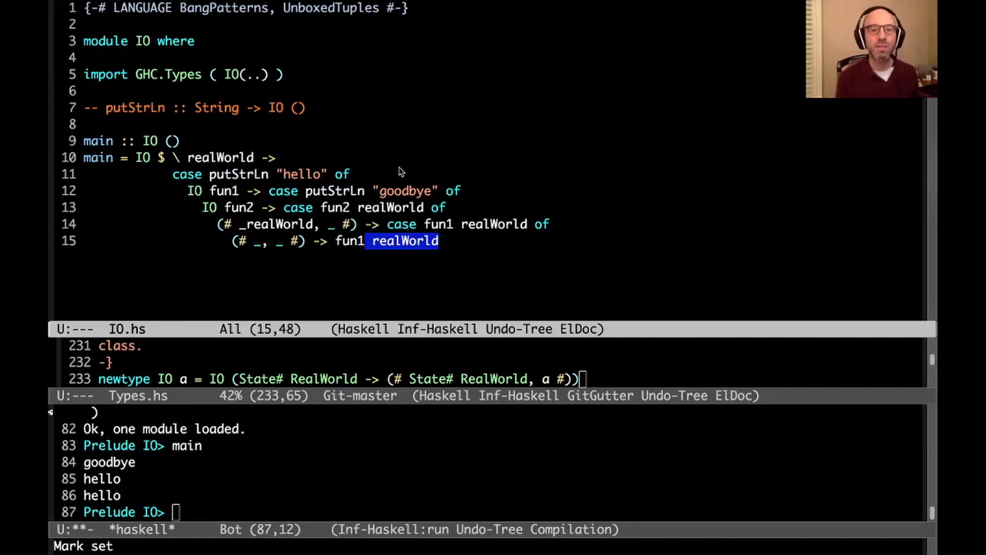